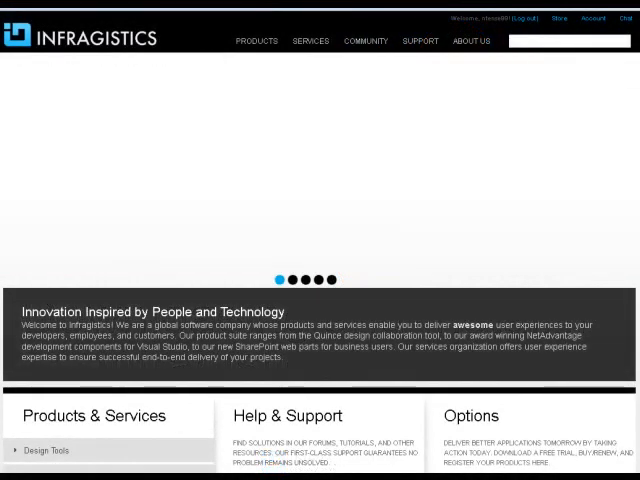
Cycle the homepage slideshow to the NetAdvantage for jQuery slide and show the Products menu.
click(292, 279)
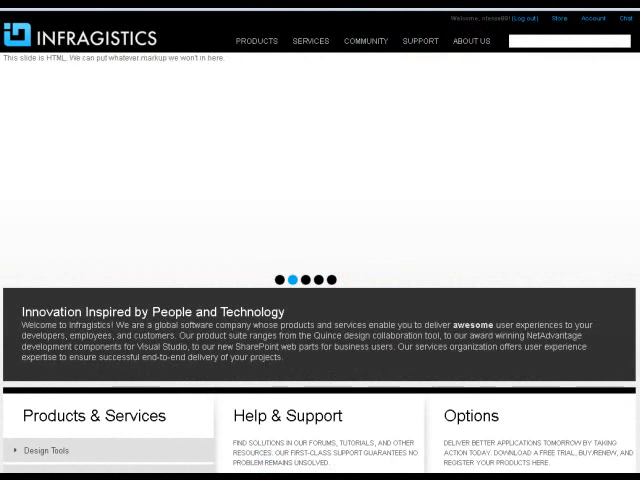
click(295, 278)
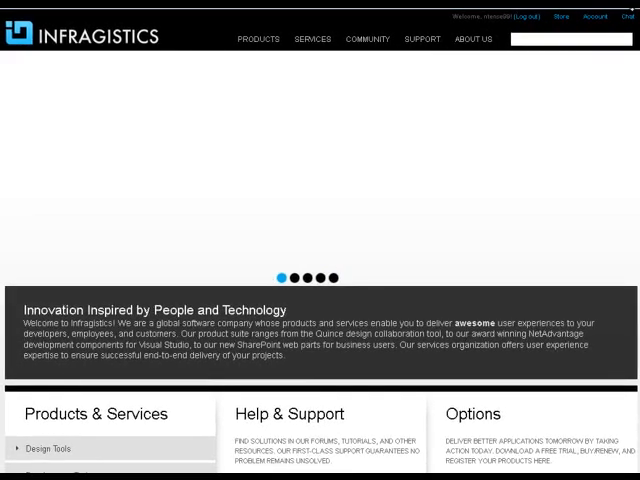
click(295, 277)
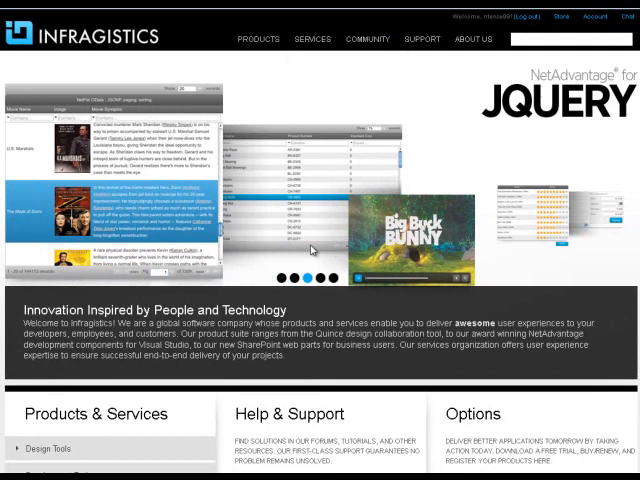
click(258, 39)
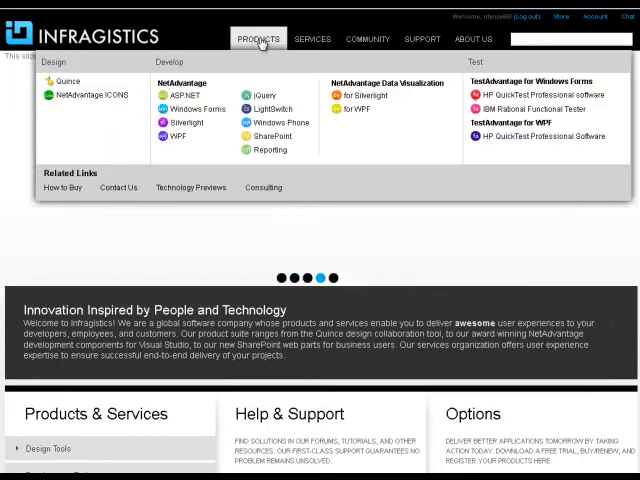
Browse the Support and Products menus, then go to the NetAdvantage for jQuery page.
click(422, 38)
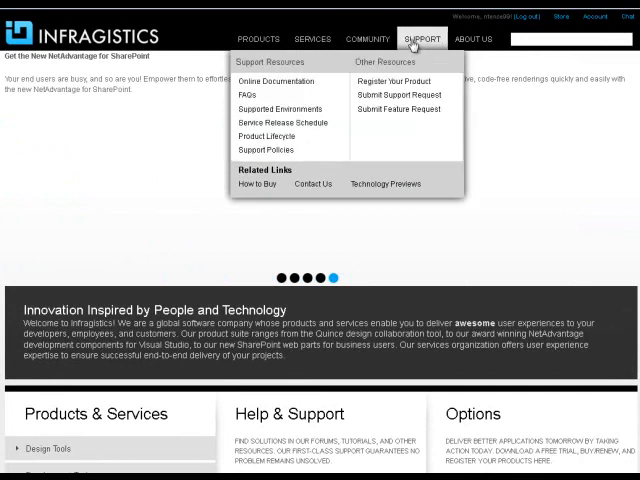
click(257, 38)
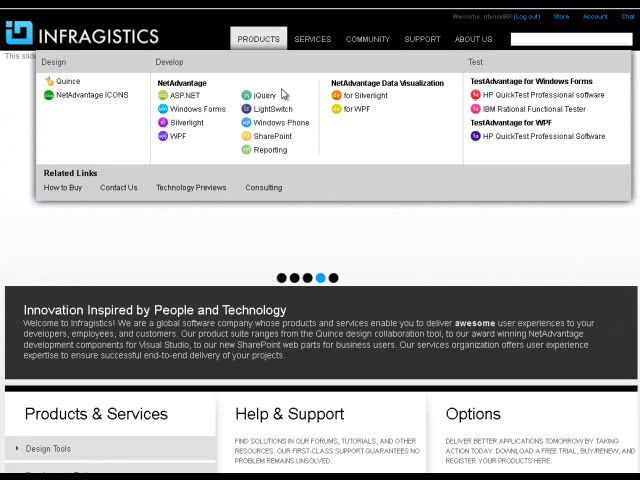
mouse_move(275, 100)
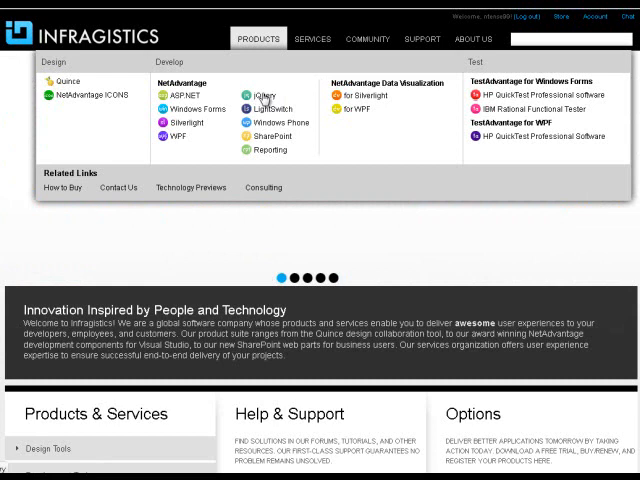
click(263, 83)
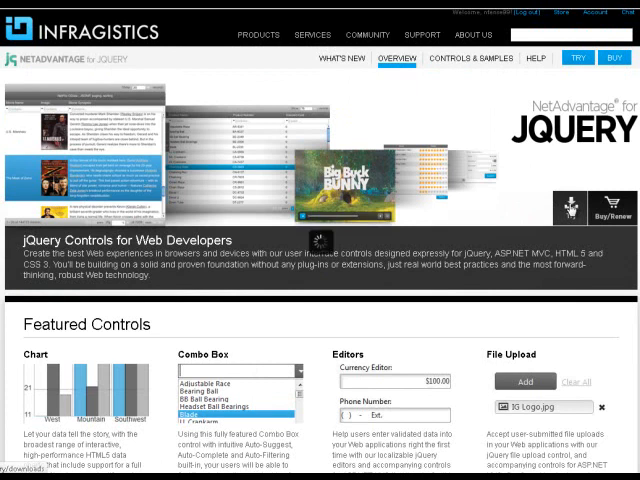
Show the jQuery trial packages and highlight NetAdvantage for jQuery in Ultimate's contents.
click(577, 57)
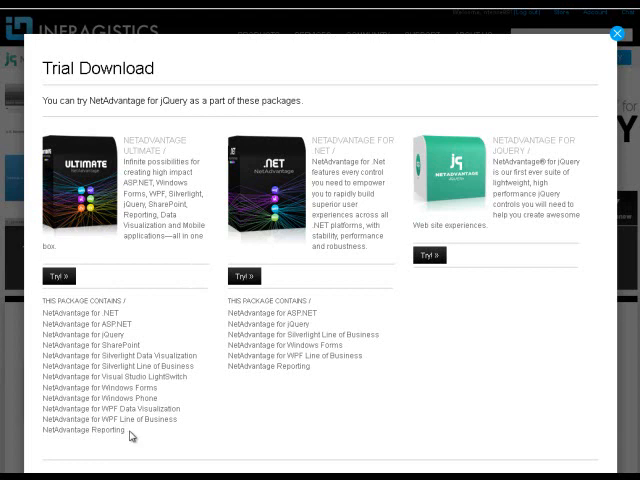
mouse_move(117, 342)
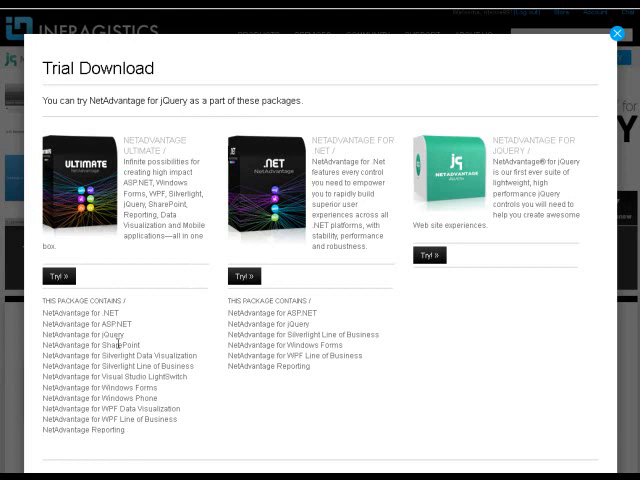
mouse_move(141, 298)
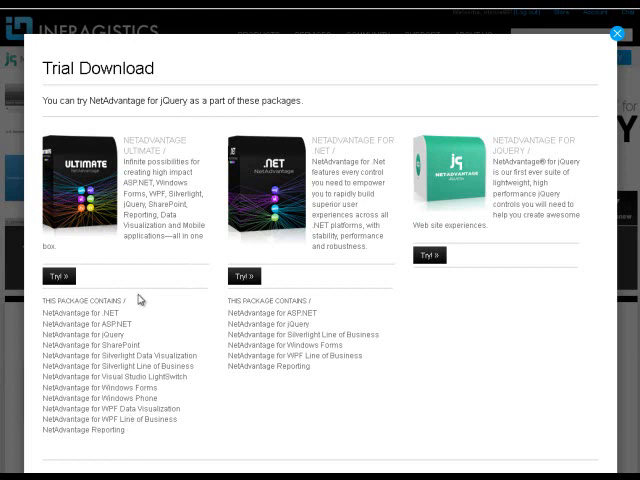
mouse_move(313, 323)
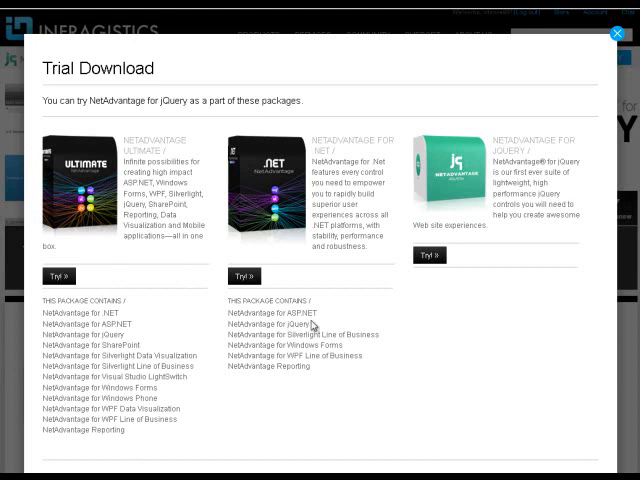
drag(245, 318, 305, 365)
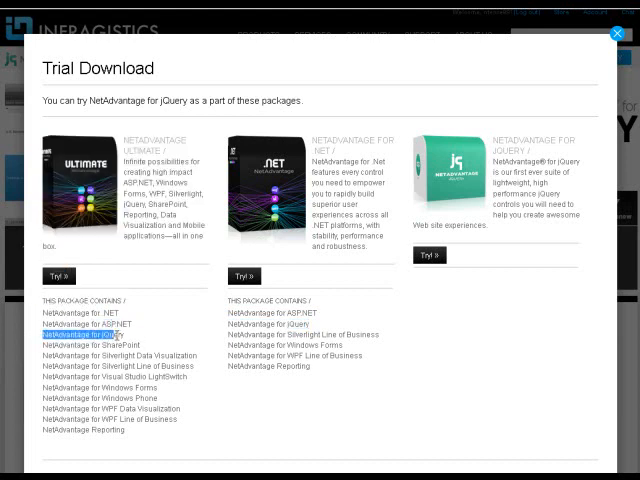
mouse_move(503, 317)
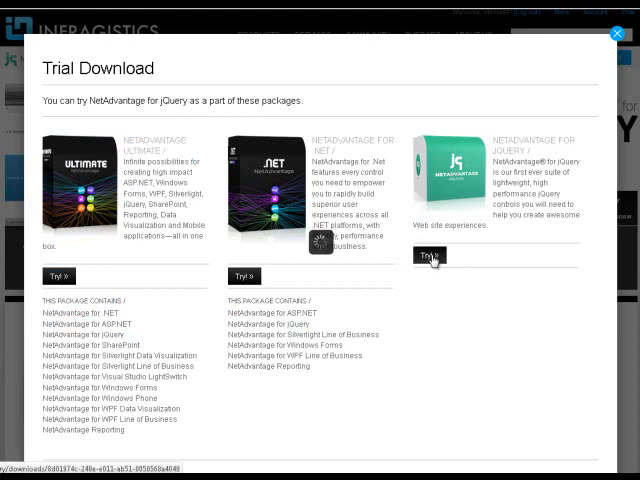
Download the jQuery-only 2011 Vol. 2 trial as the Product And Samples bundle.
click(427, 253)
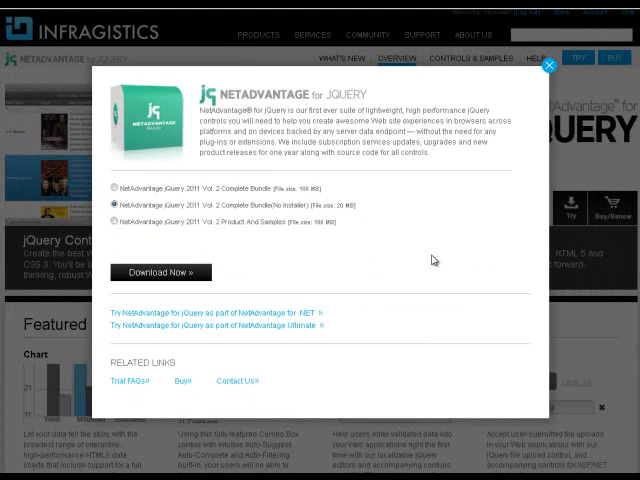
mouse_move(221, 170)
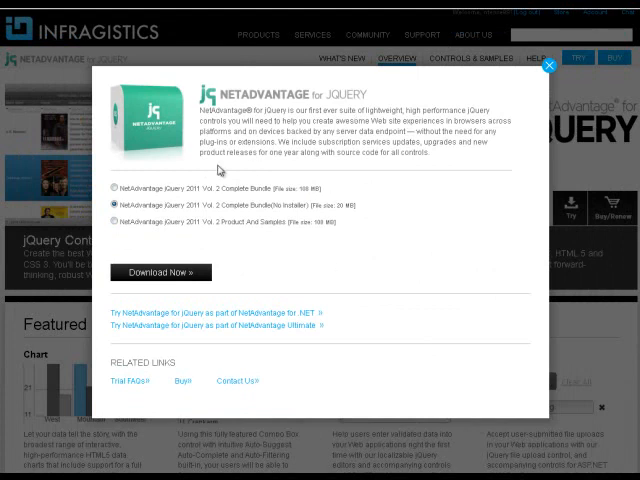
mouse_move(361, 231)
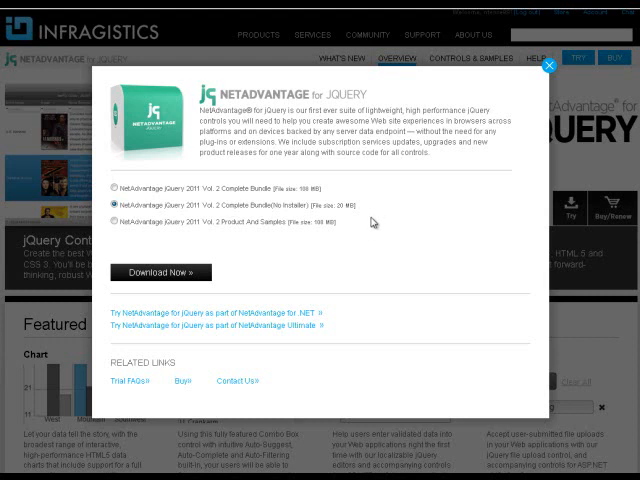
mouse_move(371, 218)
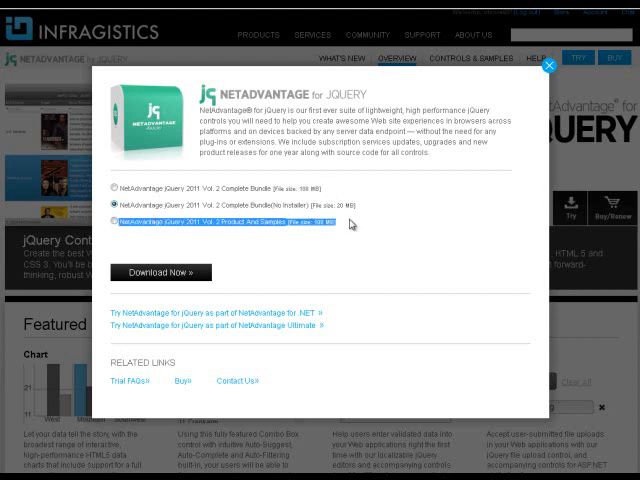
click(113, 222)
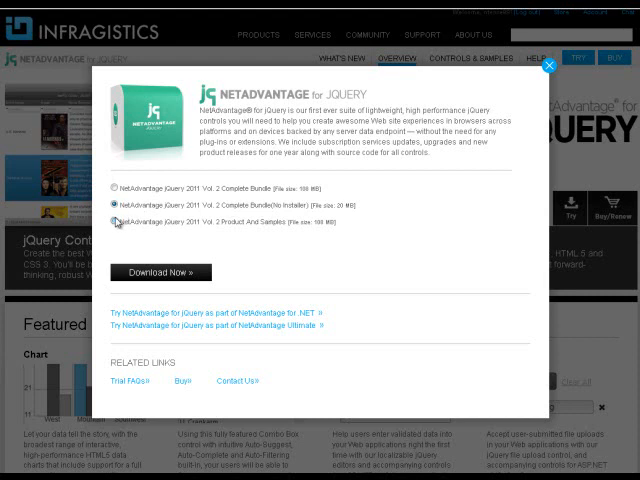
click(115, 224)
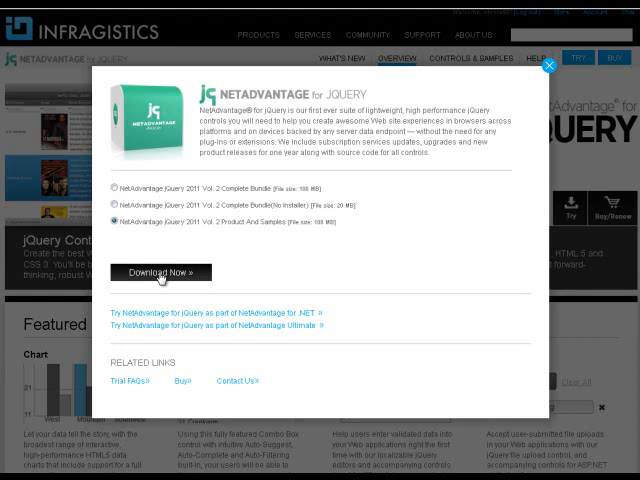
click(163, 272)
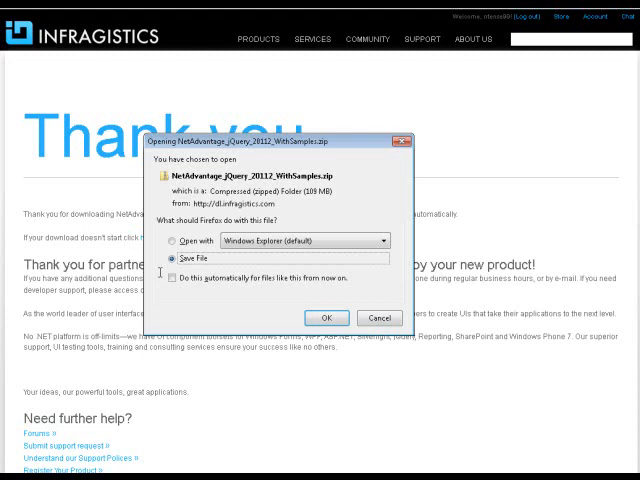
mouse_move(330, 318)
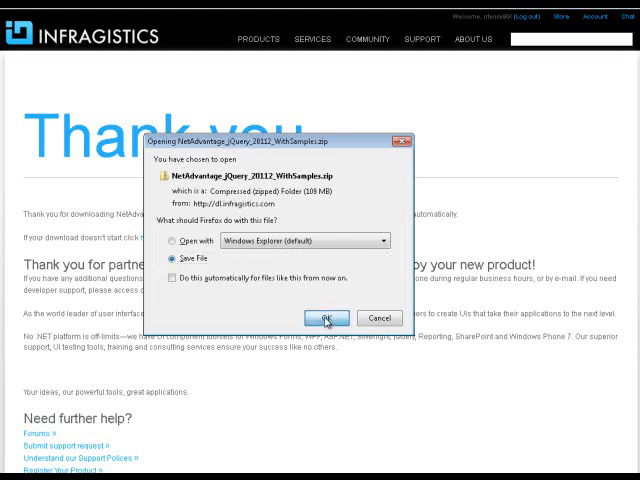
Confirm saving NetAdvantage_jQuery_20112_WithSamples.zip with Save File selected.
click(324, 318)
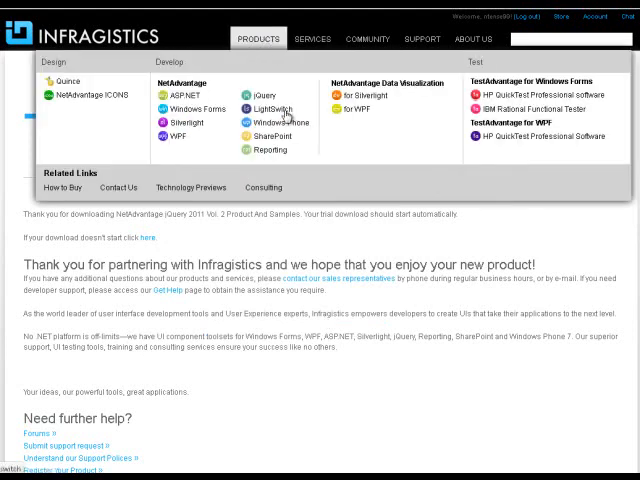
Go to Windows Forms and download its Product And Samples trial bundle.
click(188, 105)
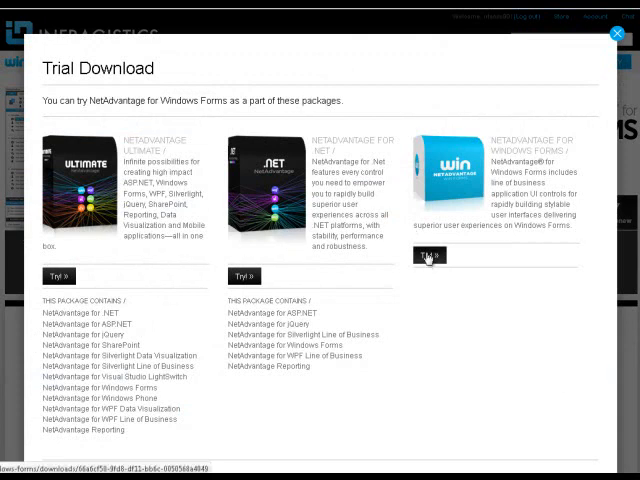
click(429, 256)
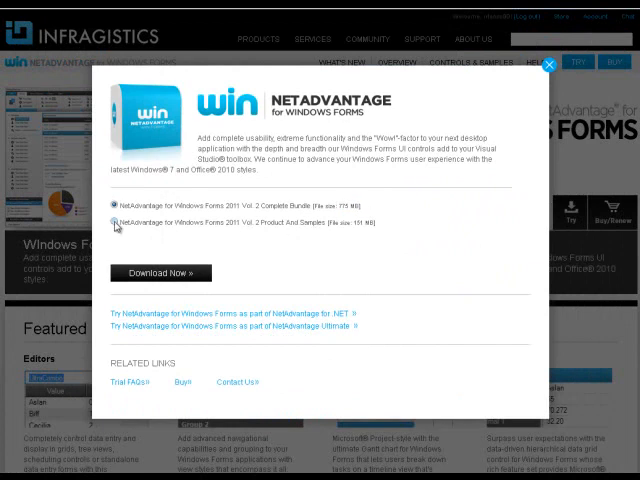
click(114, 224)
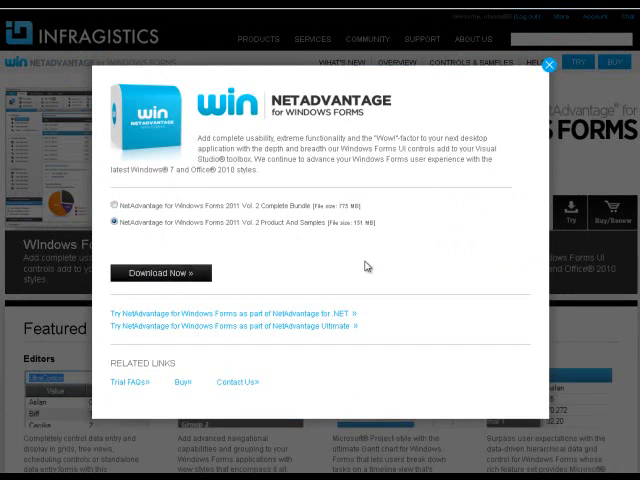
click(158, 272)
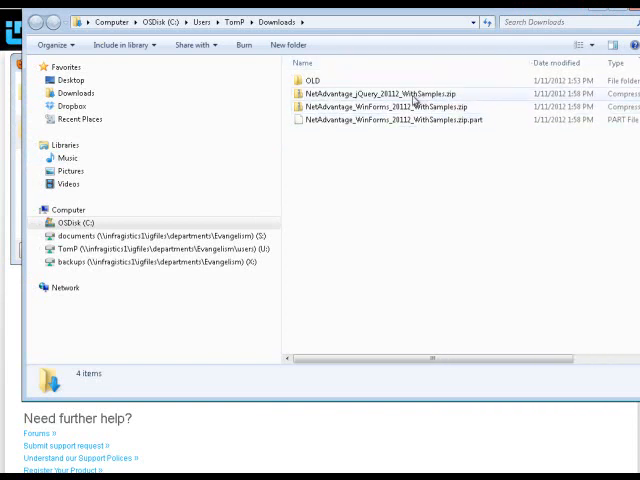
Extract NetAdvantage_jQuery_20112_WithSamples.zip into its suggested same-named folder.
right_click(380, 92)
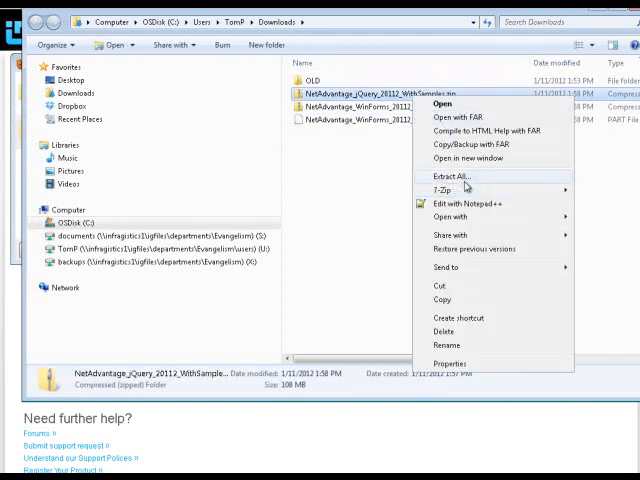
click(447, 177)
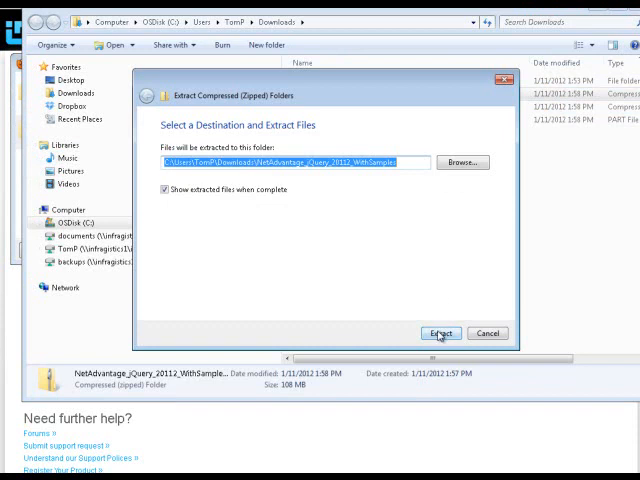
click(441, 333)
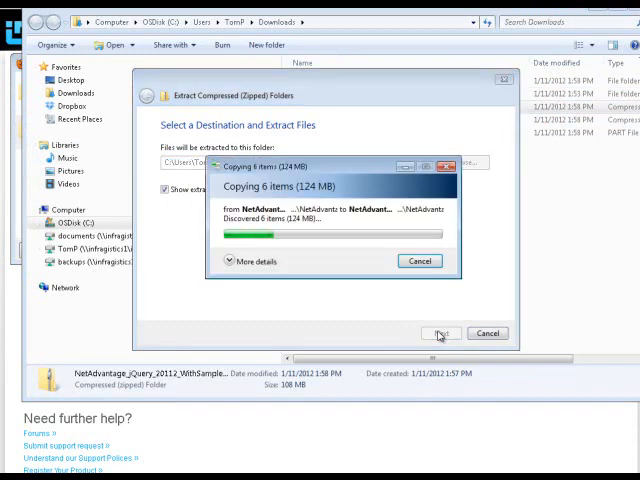
mouse_move(338, 310)
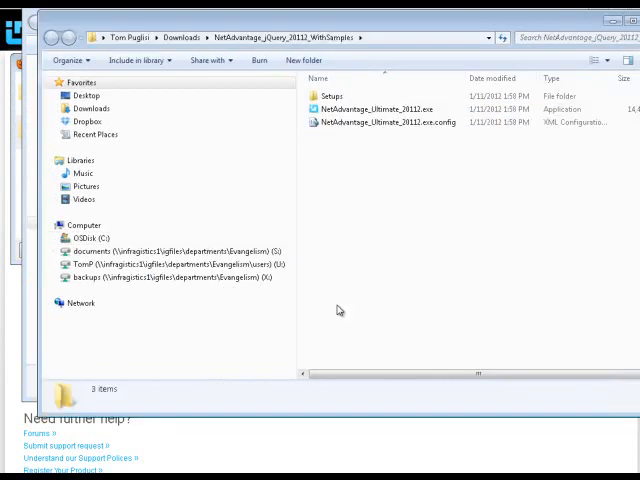
mouse_move(456, 279)
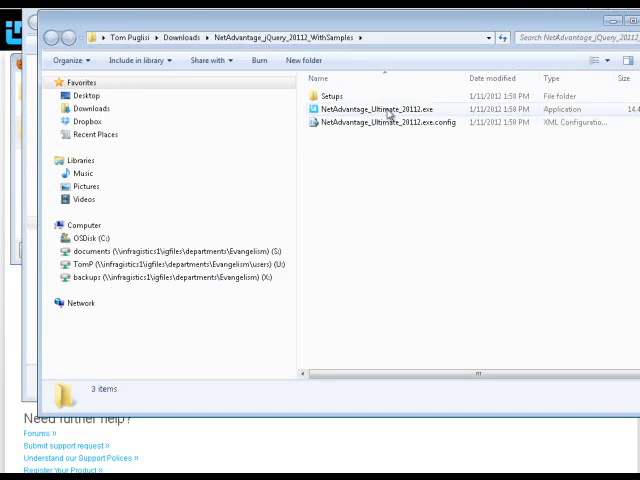
Run NetAdvantage_Ultimate_20112.exe from the extracted jQuery samples folder.
click(390, 108)
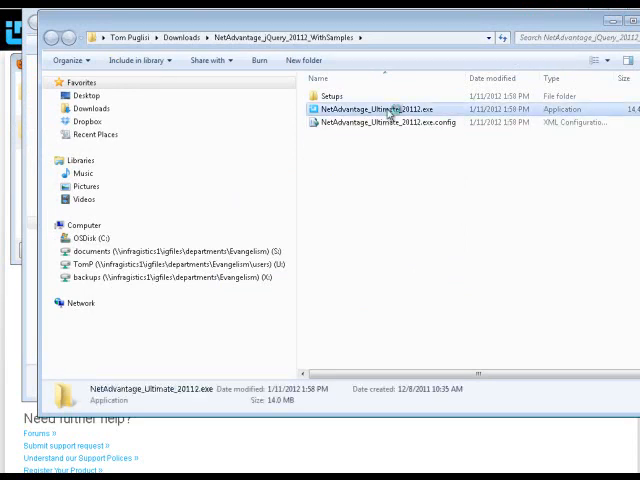
double_click(375, 108)
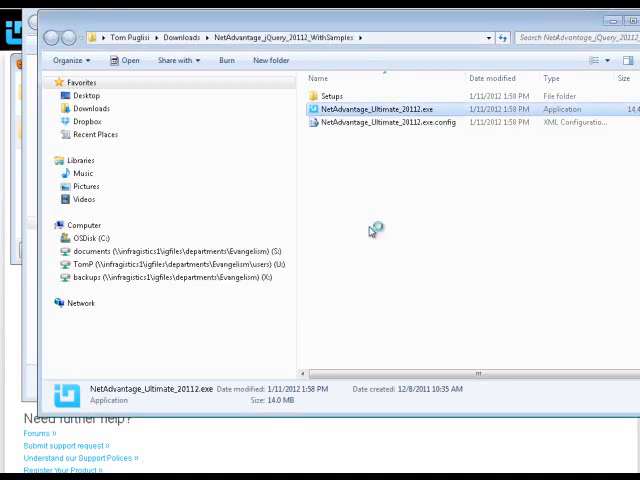
double_click(392, 108)
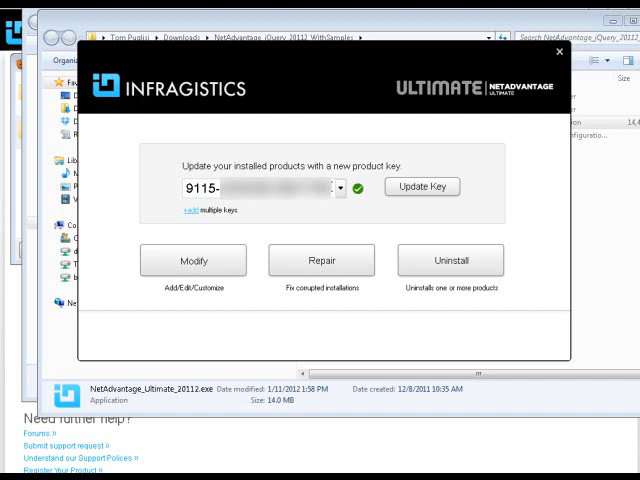
mouse_move(192, 259)
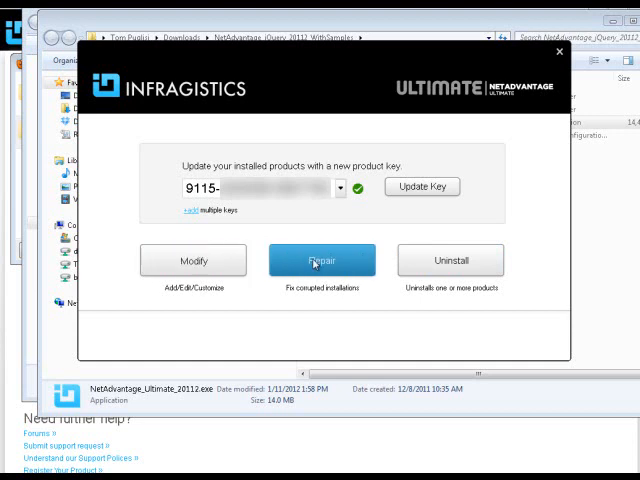
Choose to modify the existing installation, reaching the 32-item product selection list.
click(321, 260)
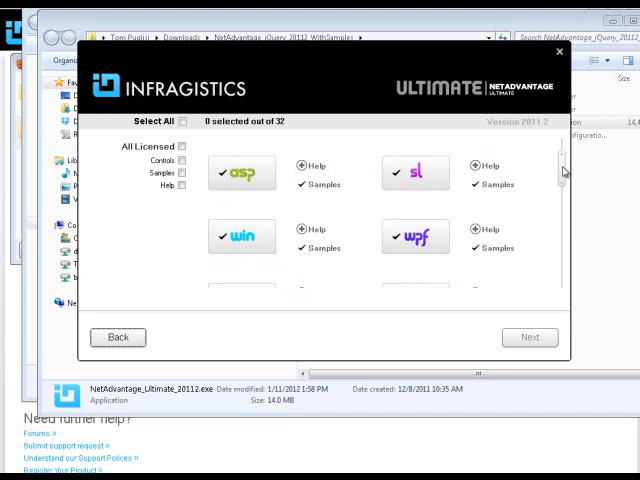
mouse_move(245, 175)
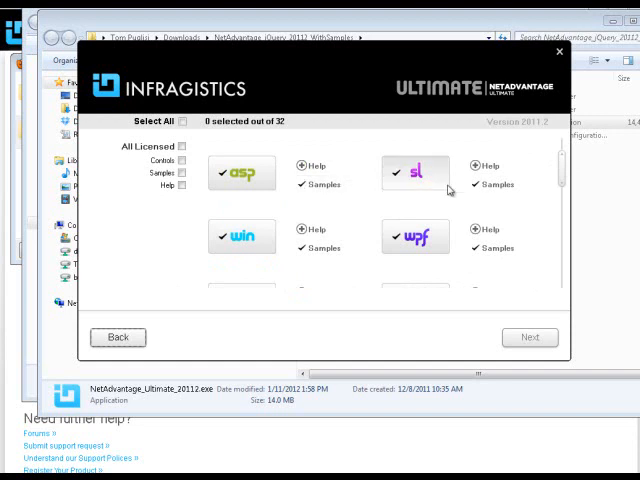
mouse_move(492, 165)
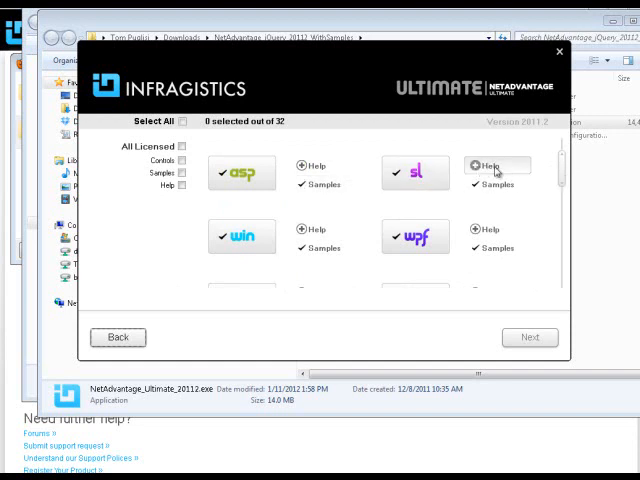
Select the Reporting tile, keep the Complete setup type, and start installation.
scroll(down, 3)
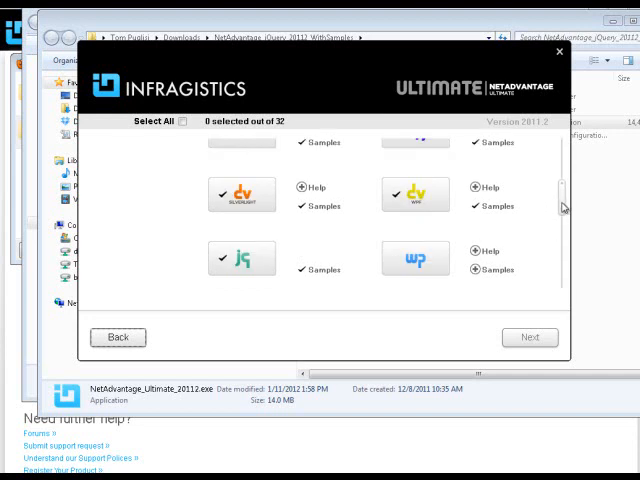
scroll(down, 3)
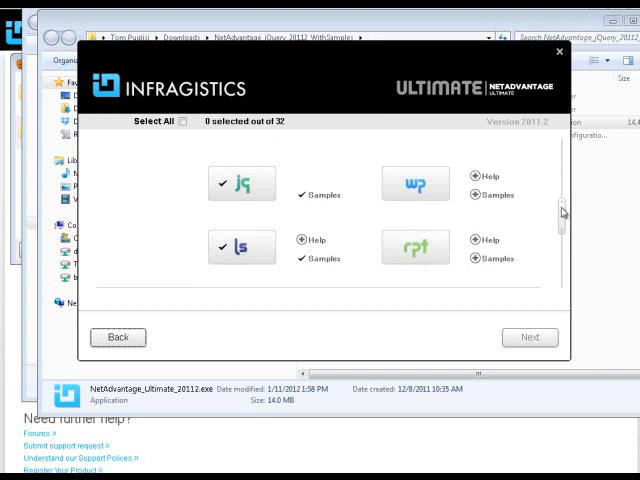
scroll(down, 3)
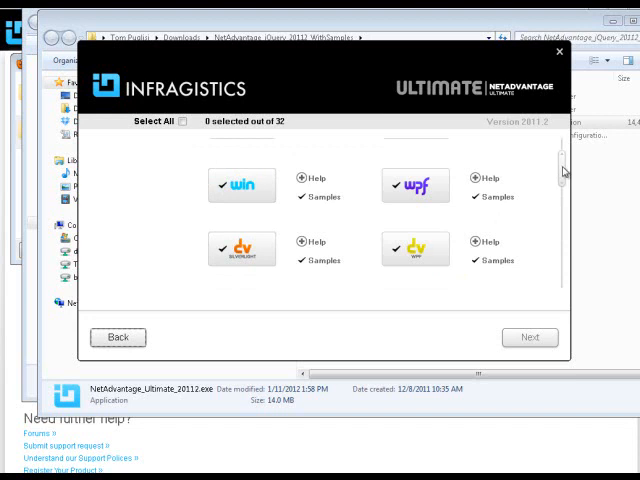
scroll(up, 3)
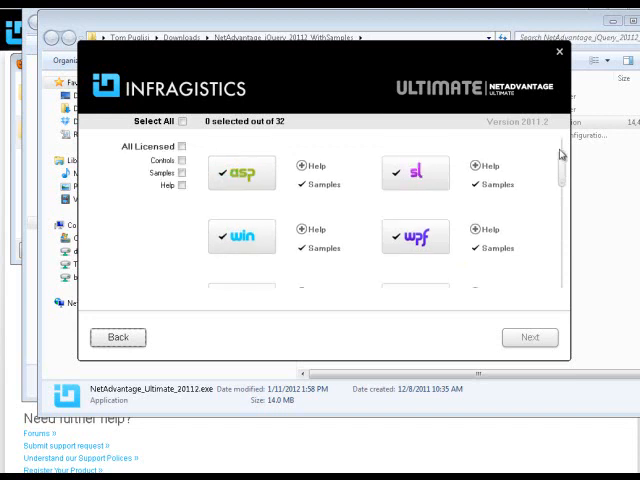
mouse_move(565, 158)
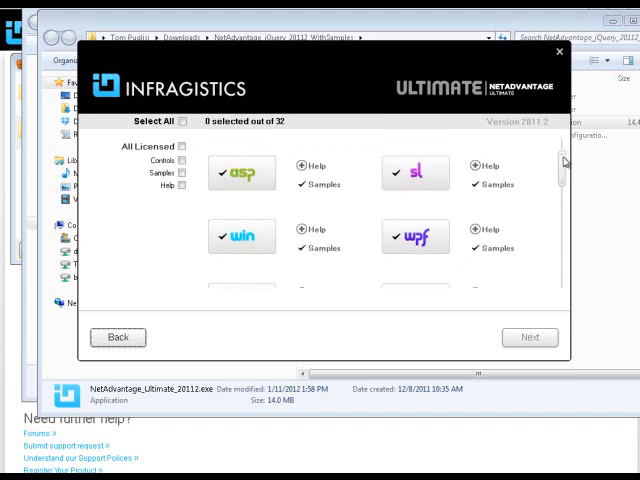
scroll(down, 3)
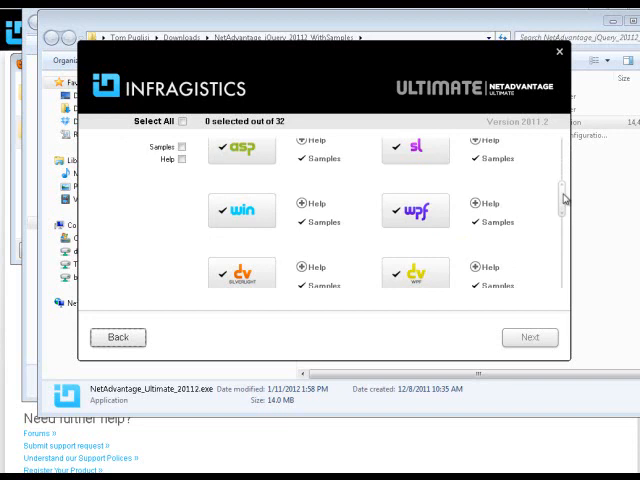
scroll(down, 3)
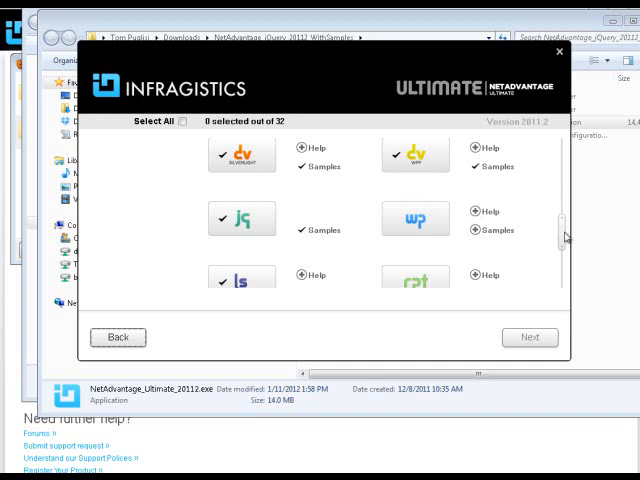
scroll(down, 3)
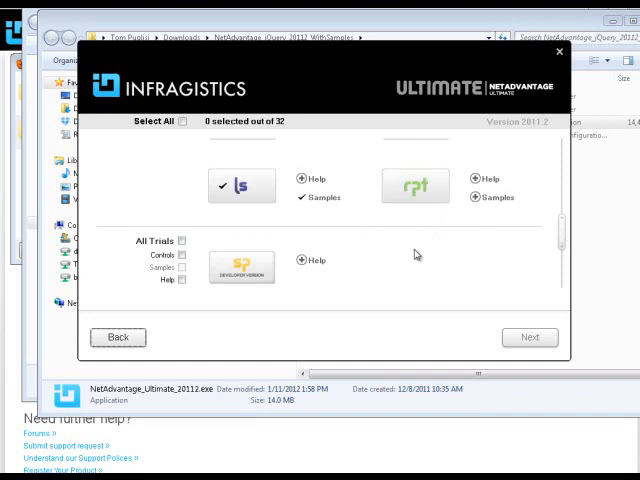
mouse_move(417, 192)
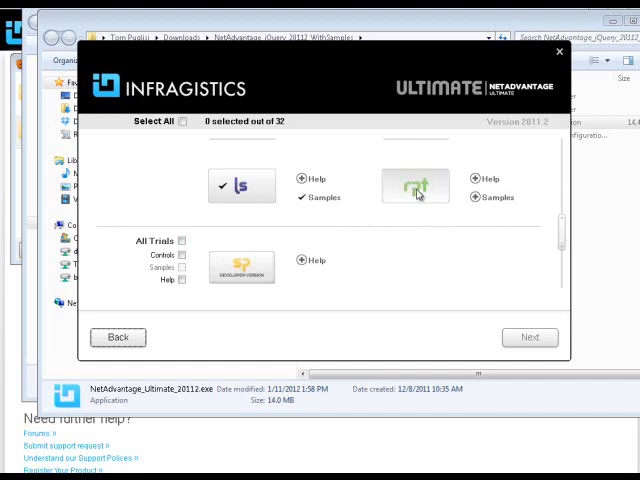
mouse_move(412, 188)
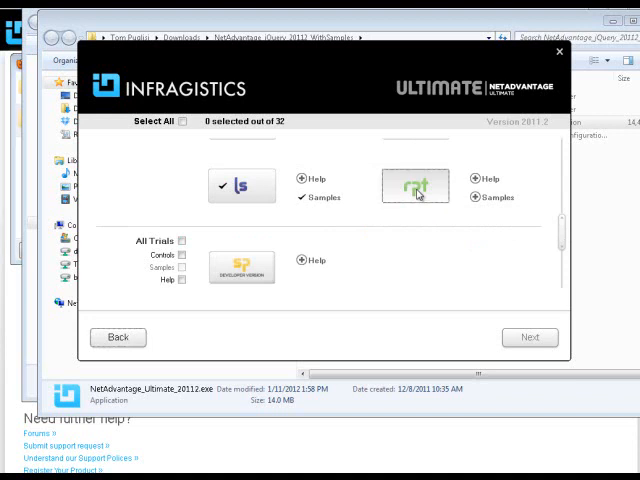
click(415, 190)
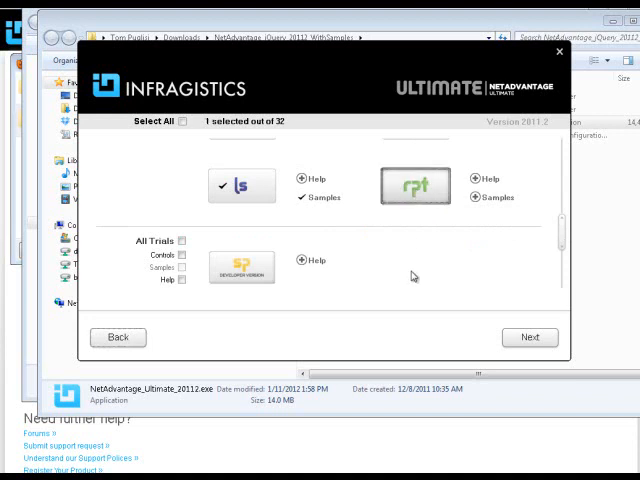
click(530, 337)
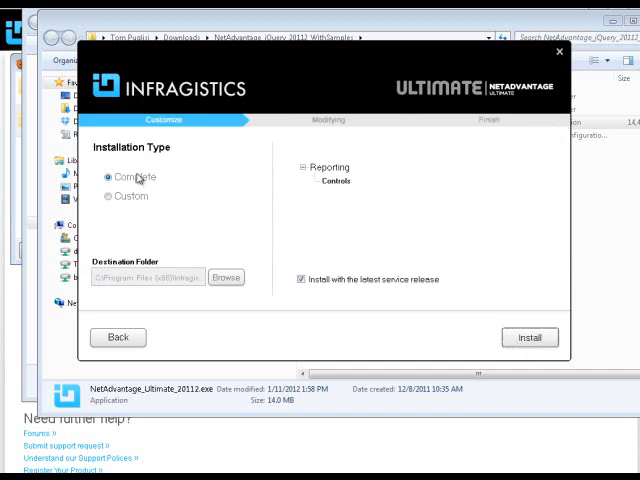
click(529, 337)
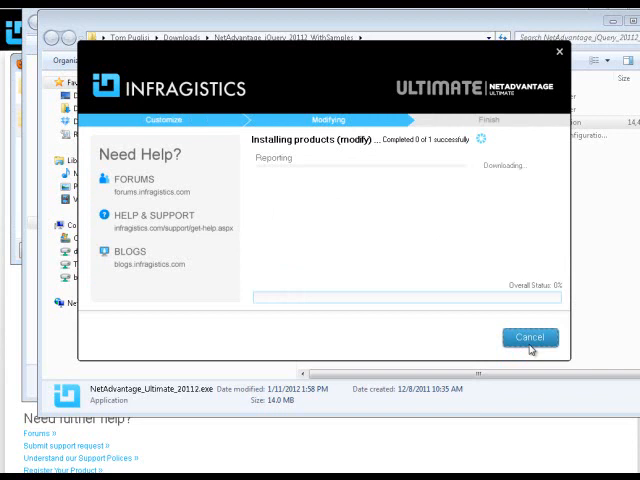
mouse_move(299, 184)
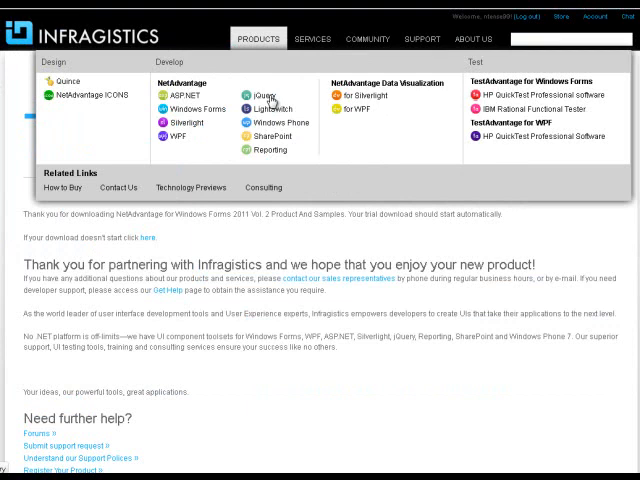
Go to the NetAdvantage for jQuery product page from the site's Products menu.
click(262, 95)
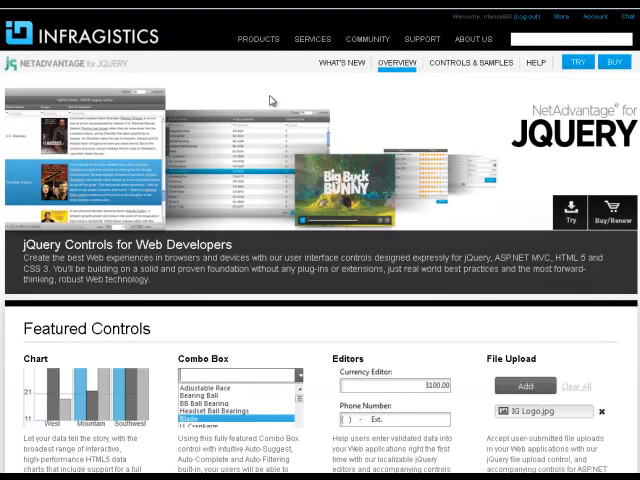
mouse_move(314, 106)
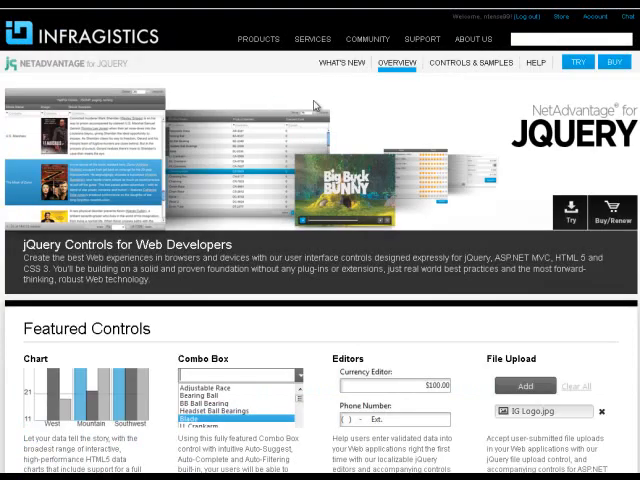
mouse_move(580, 145)
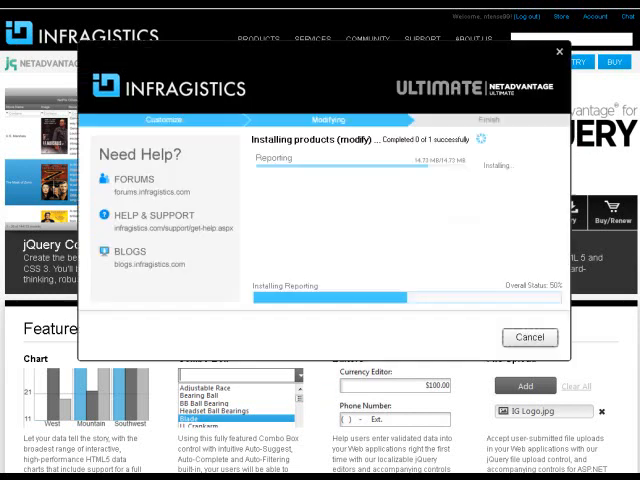
mouse_move(373, 284)
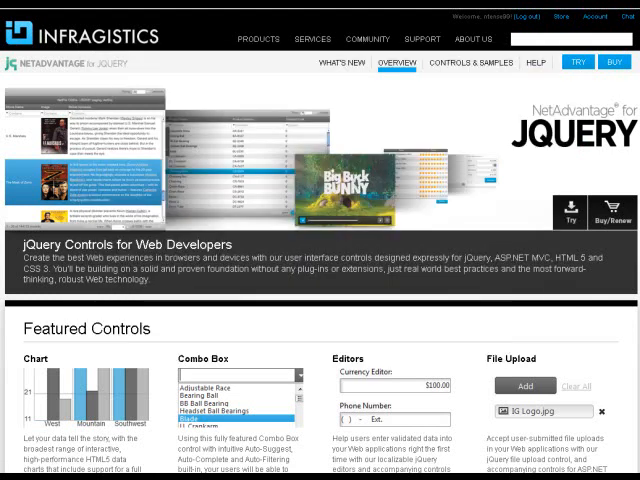
click(362, 39)
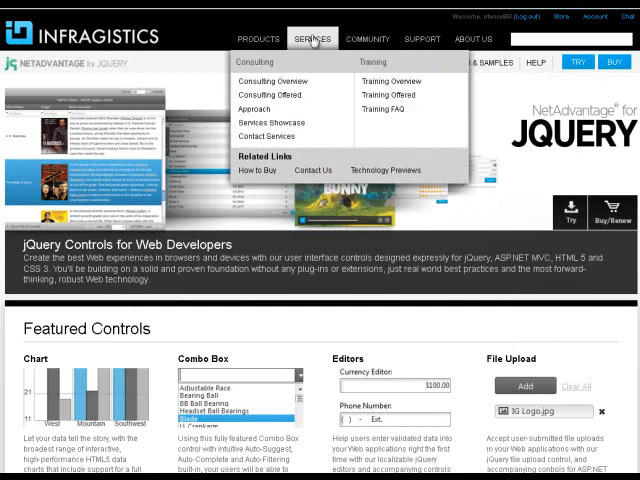
click(258, 39)
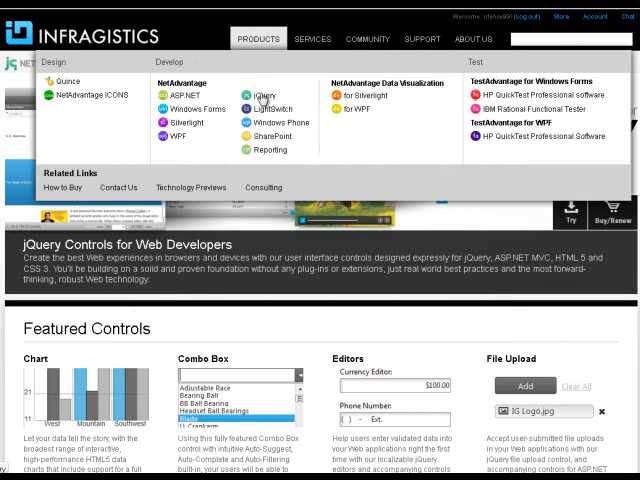
click(271, 93)
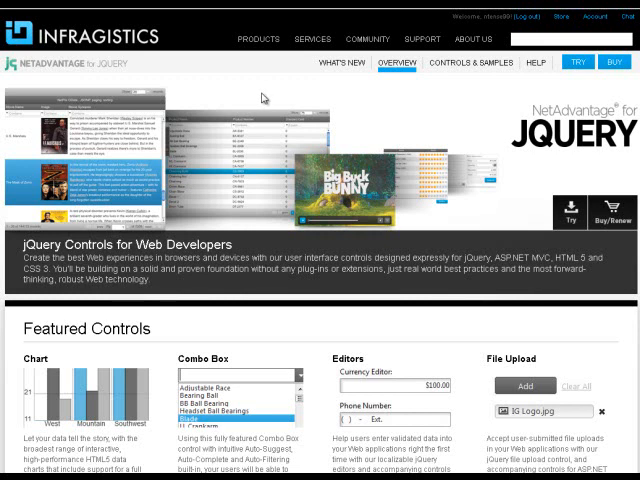
mouse_move(483, 75)
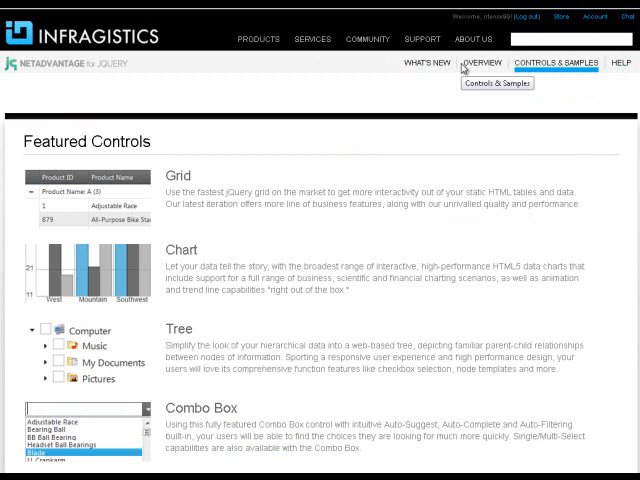
Open the jQuery Grid's Batching Updates sample from the Controls & Samples Features List.
click(558, 63)
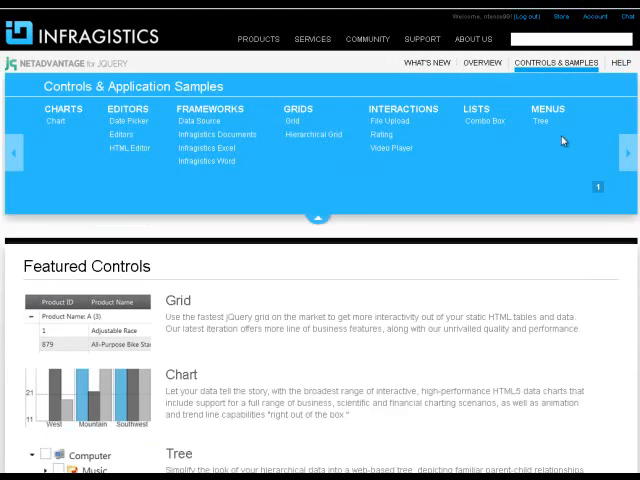
scroll(up, 3)
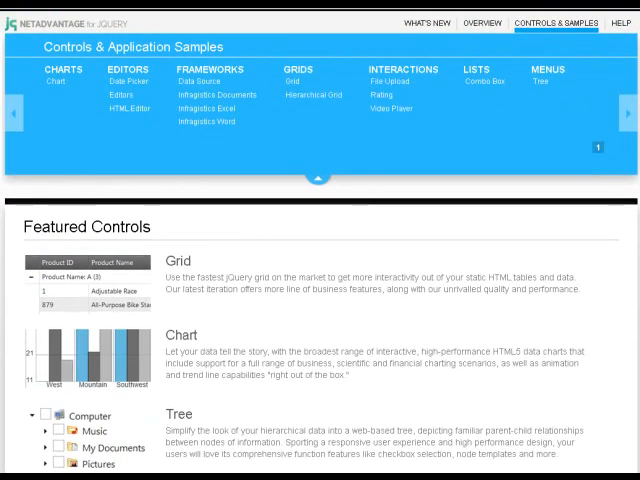
mouse_move(295, 84)
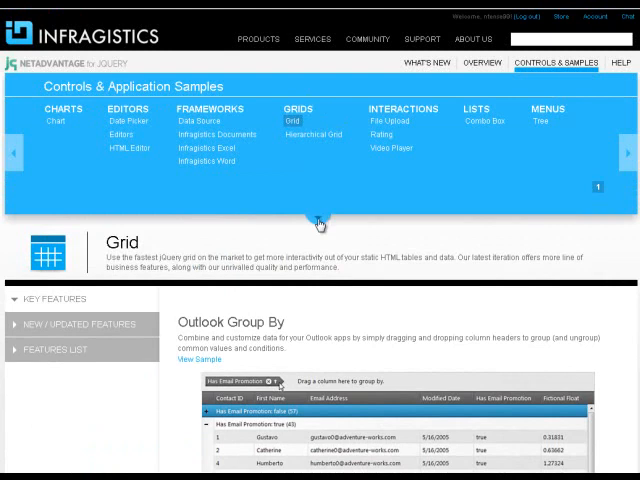
click(70, 206)
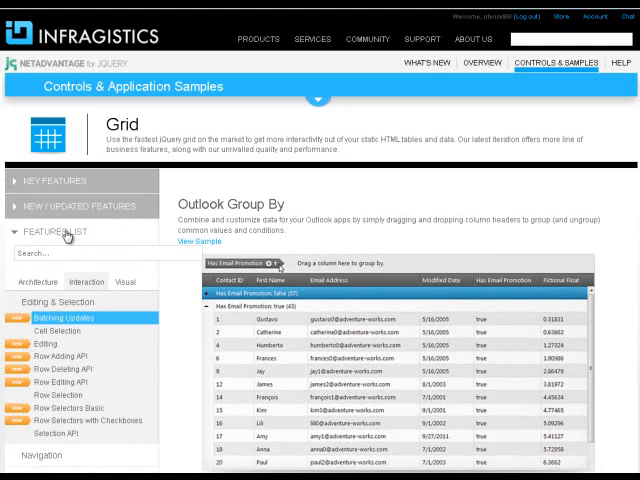
mouse_move(66, 234)
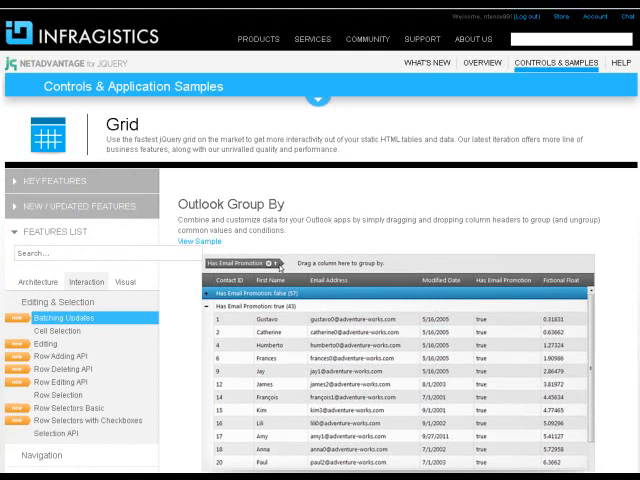
scroll(down, 3)
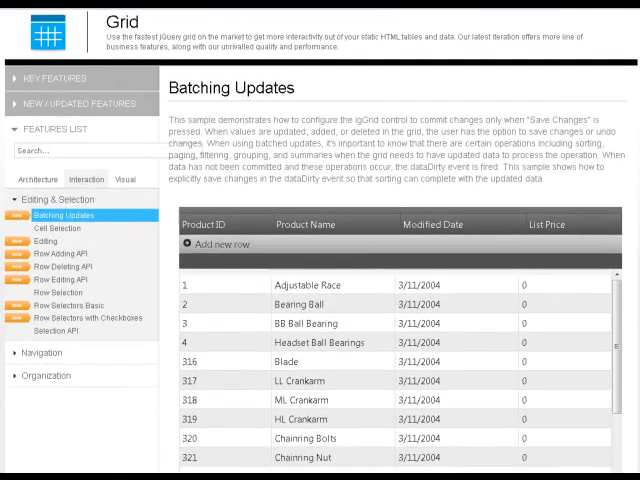
Put the Adjustable Race cell into edit mode and view the Visual Basic controller source file.
double_click(312, 284)
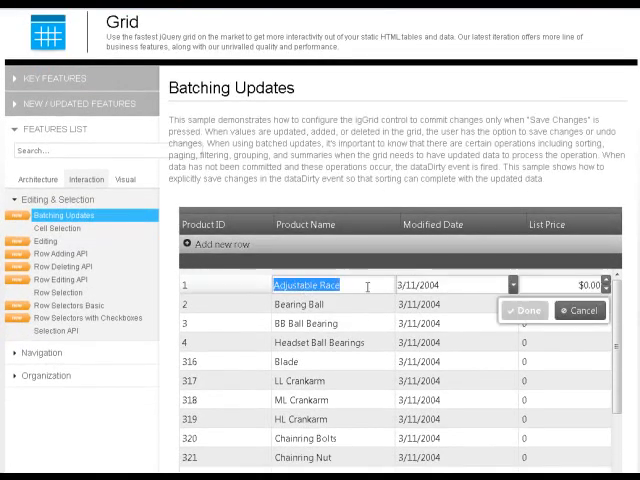
scroll(down, 3)
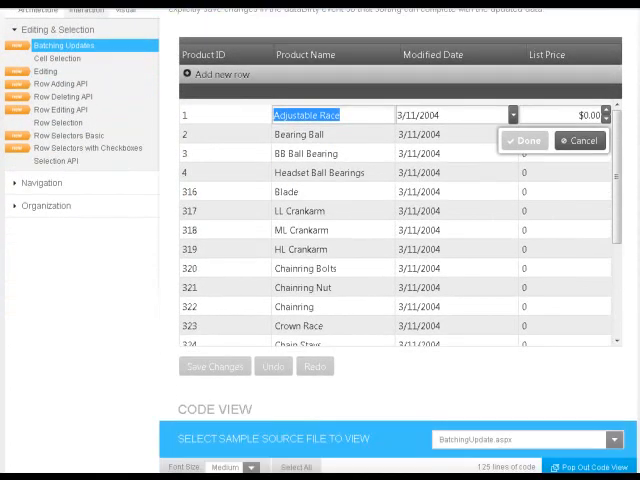
scroll(down, 3)
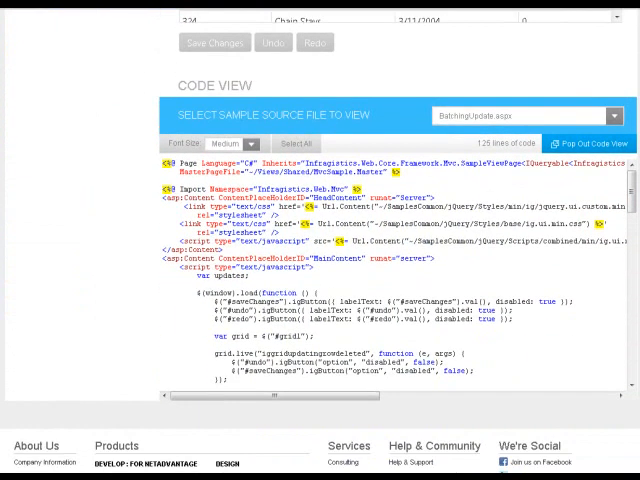
click(612, 118)
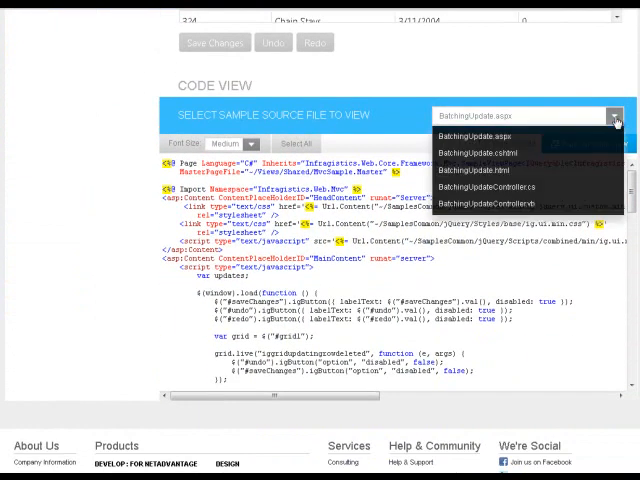
mouse_move(480, 152)
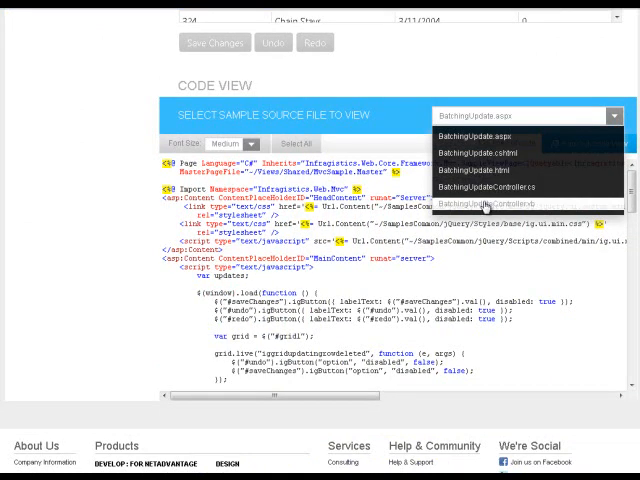
click(508, 133)
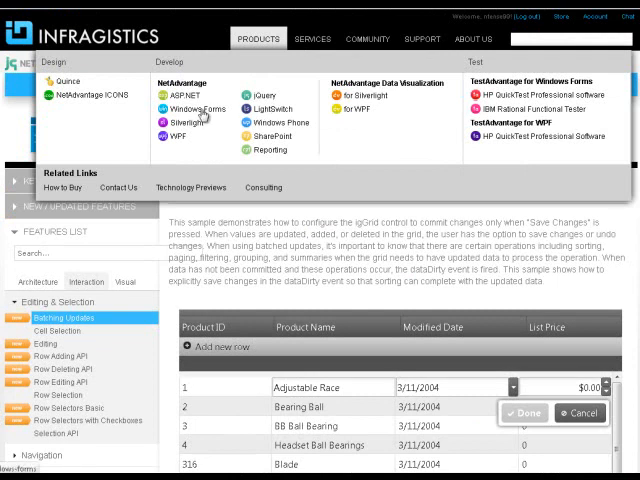
mouse_move(178, 118)
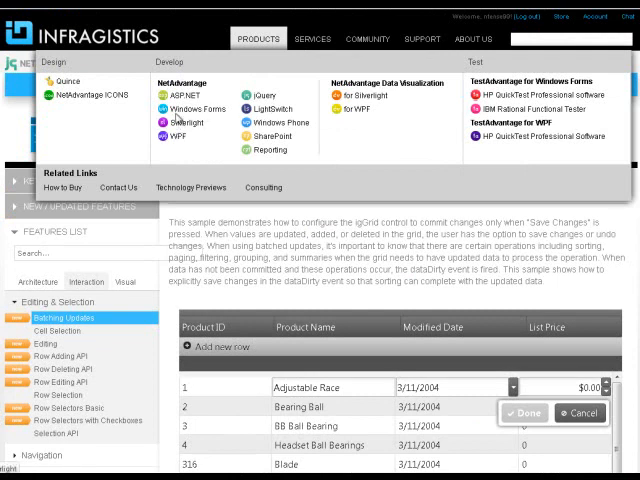
Open the Windows Forms Grid's Asynchronous Exporting sample under New / Updated Features.
click(196, 109)
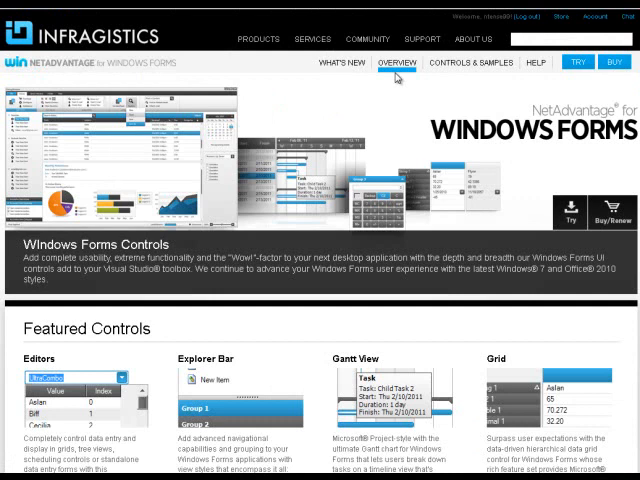
mouse_move(460, 64)
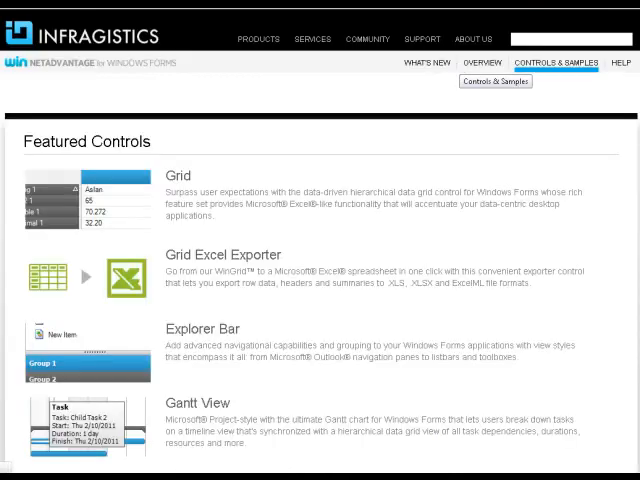
scroll(down, 3)
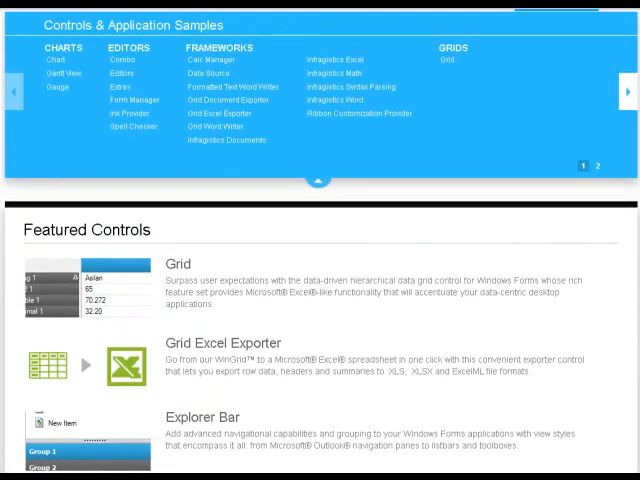
mouse_move(132, 99)
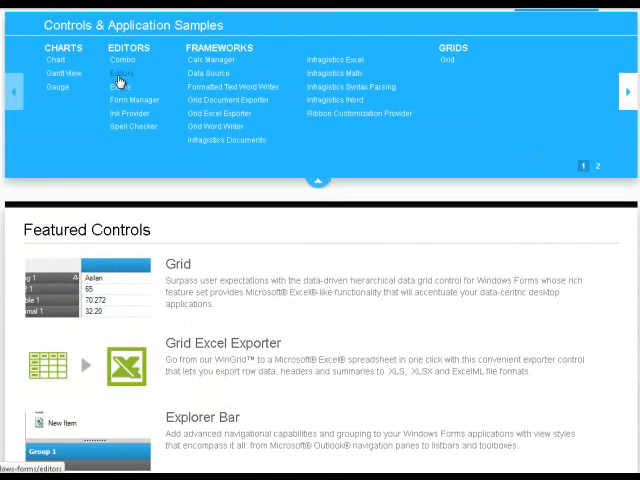
mouse_move(490, 93)
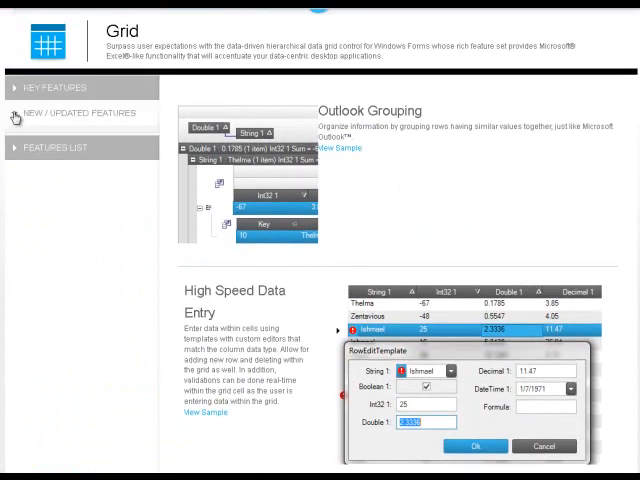
click(75, 113)
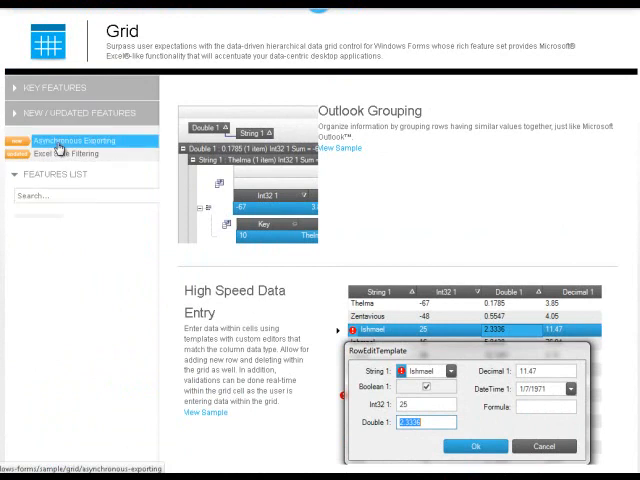
click(80, 141)
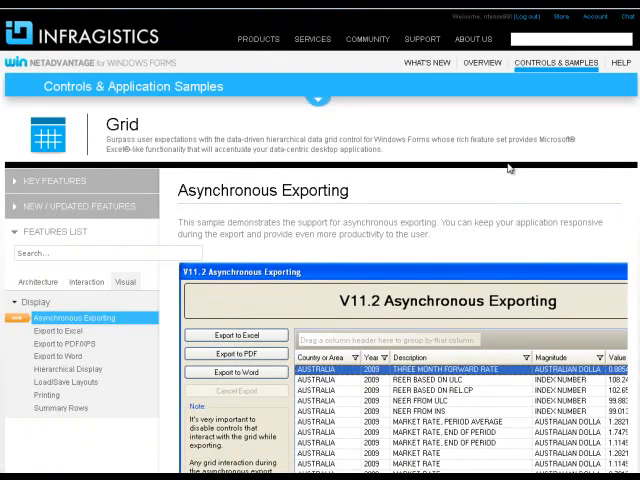
Scroll to Code View and pick a file from the sample source file dropdown.
scroll(down, 3)
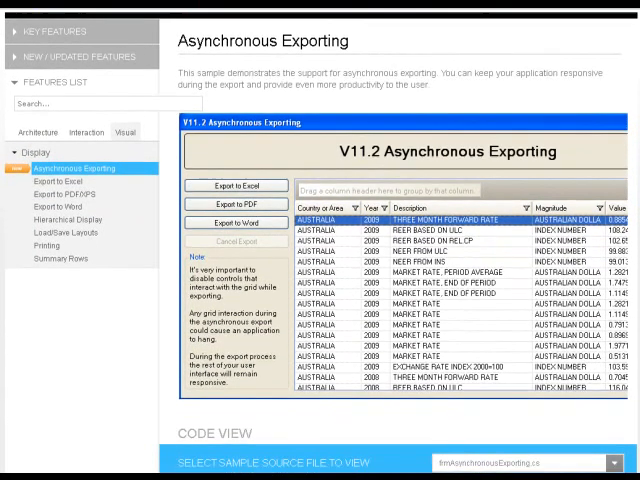
scroll(down, 3)
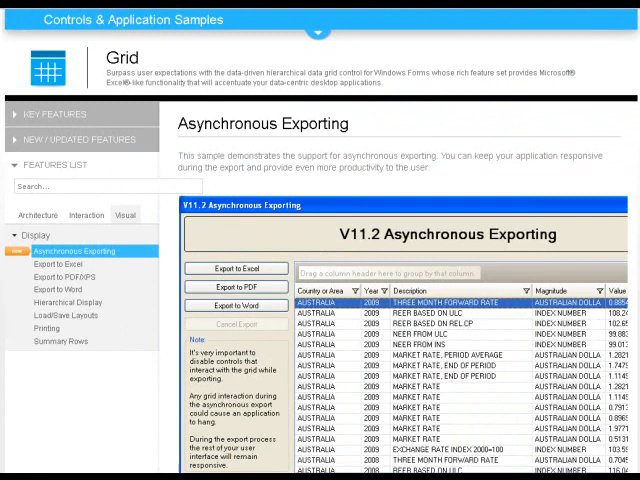
scroll(down, 3)
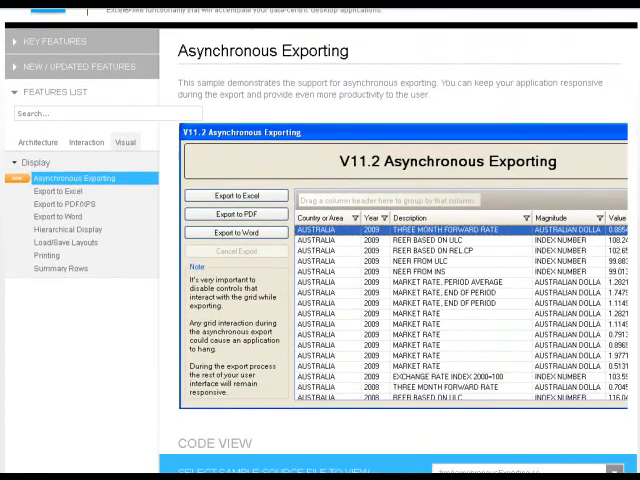
scroll(down, 3)
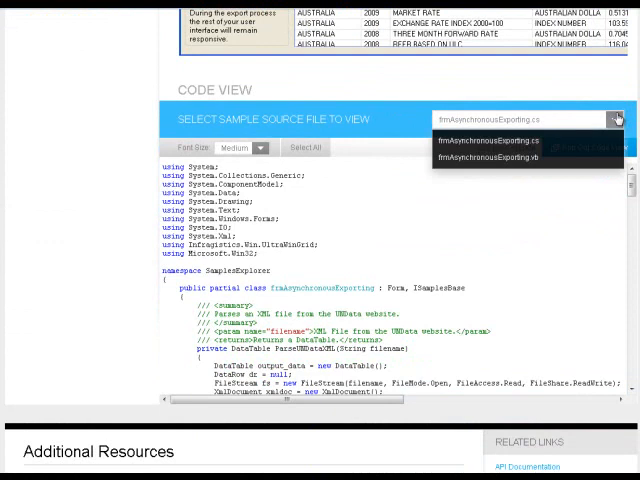
click(487, 140)
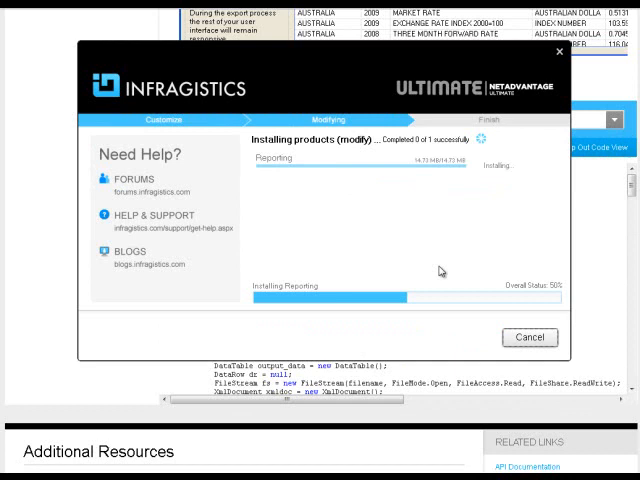
mouse_move(584, 247)
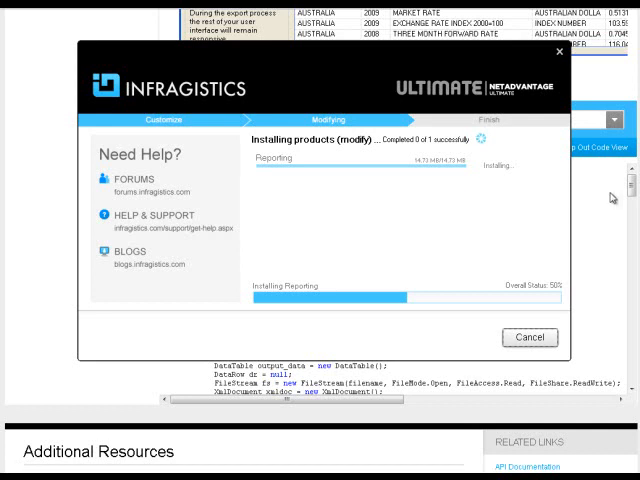
mouse_move(310, 206)
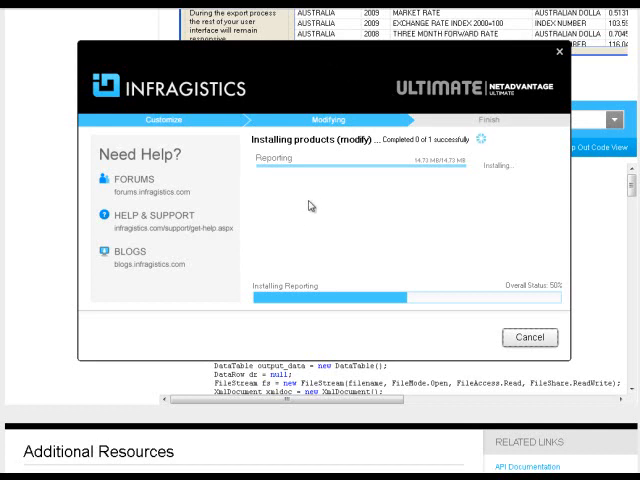
mouse_move(412, 248)
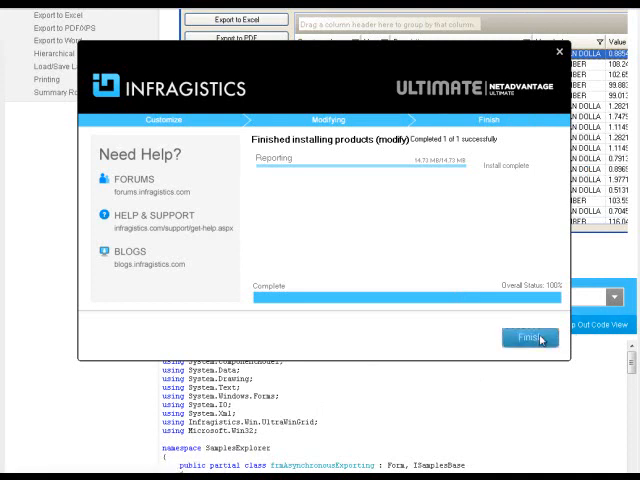
Finish the installer once Reporting installs successfully, 1 of 1 at 100%.
click(535, 338)
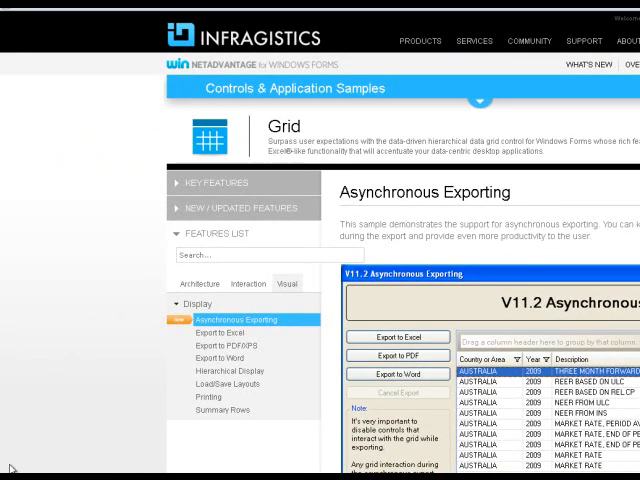
click(8, 470)
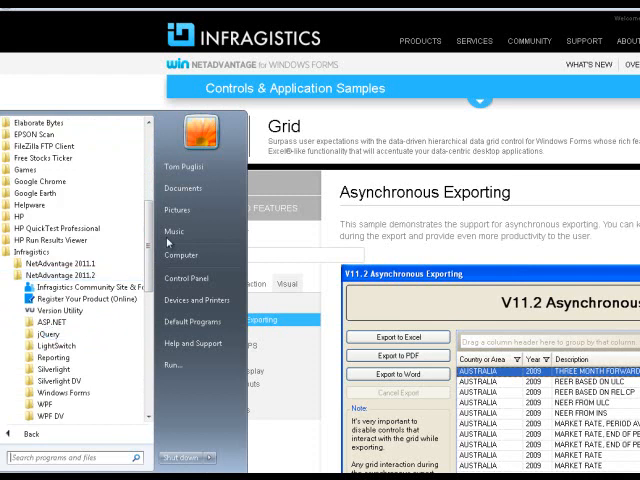
scroll(down, 3)
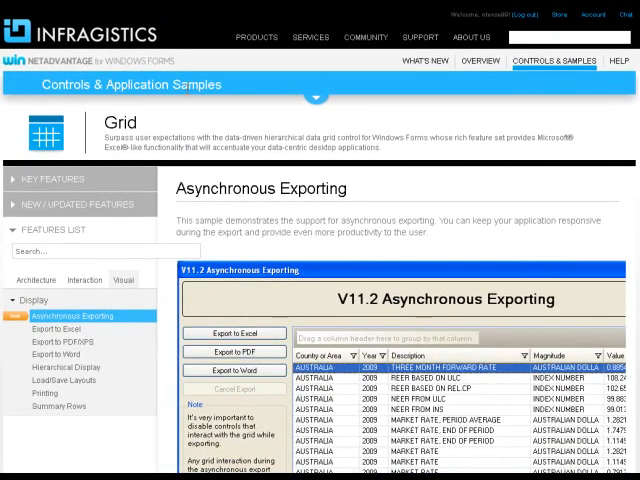
Go to the NetAdvantage for jQuery overview page from the Products menu.
click(311, 37)
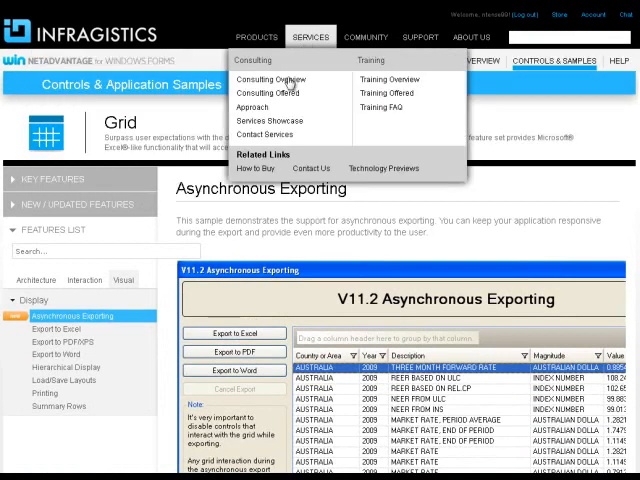
click(256, 37)
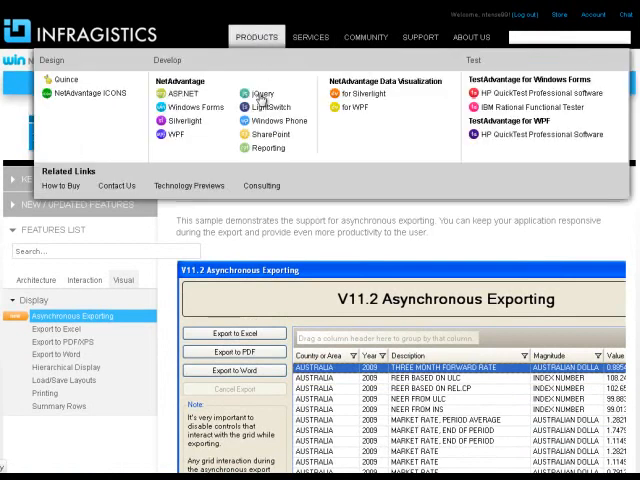
click(262, 93)
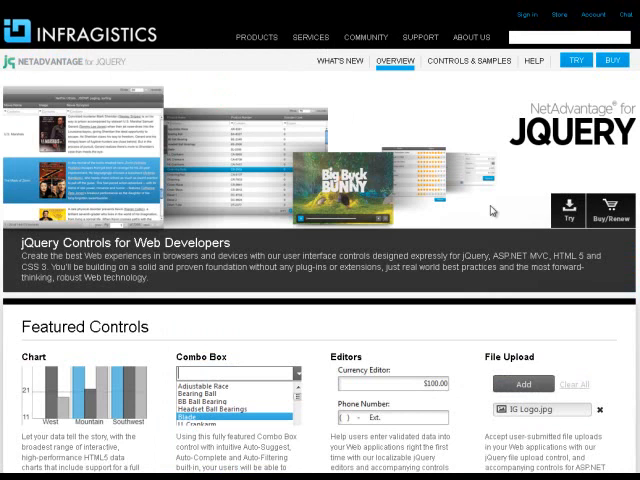